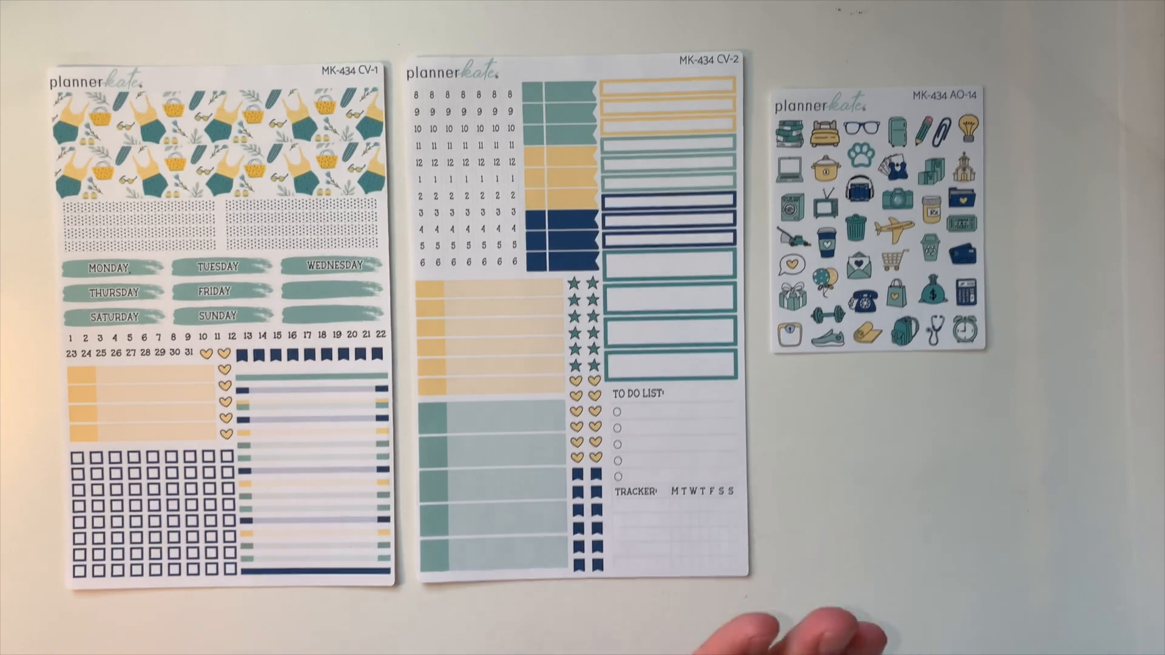
{"action": "mouse_move", "coordinate": [483, 535]}
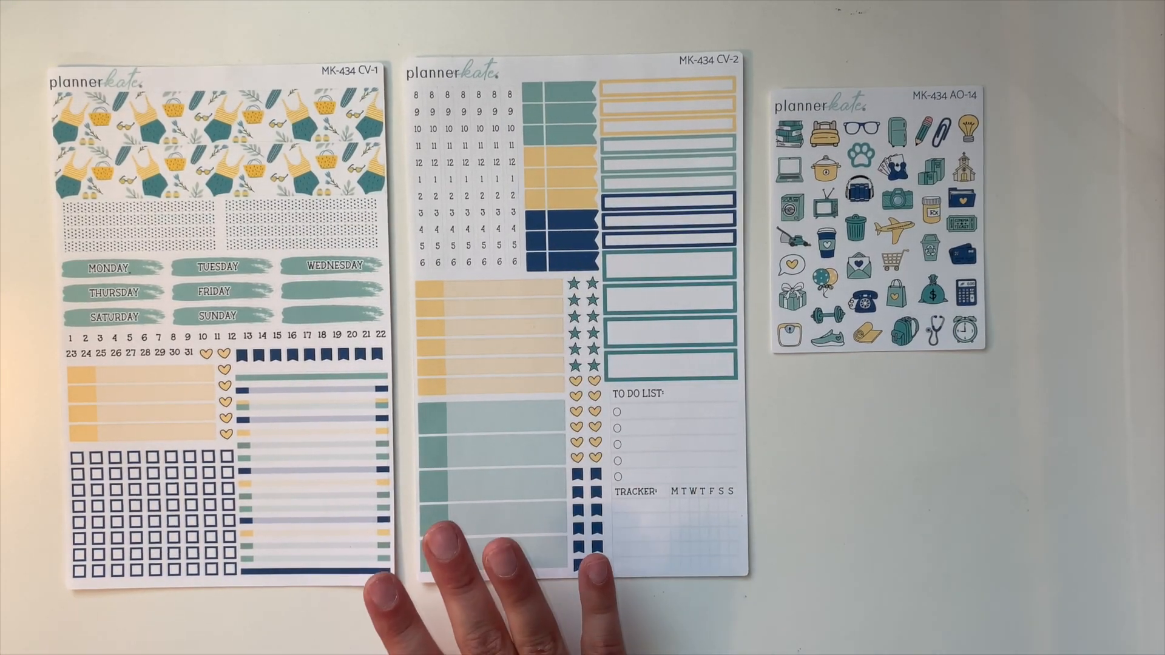